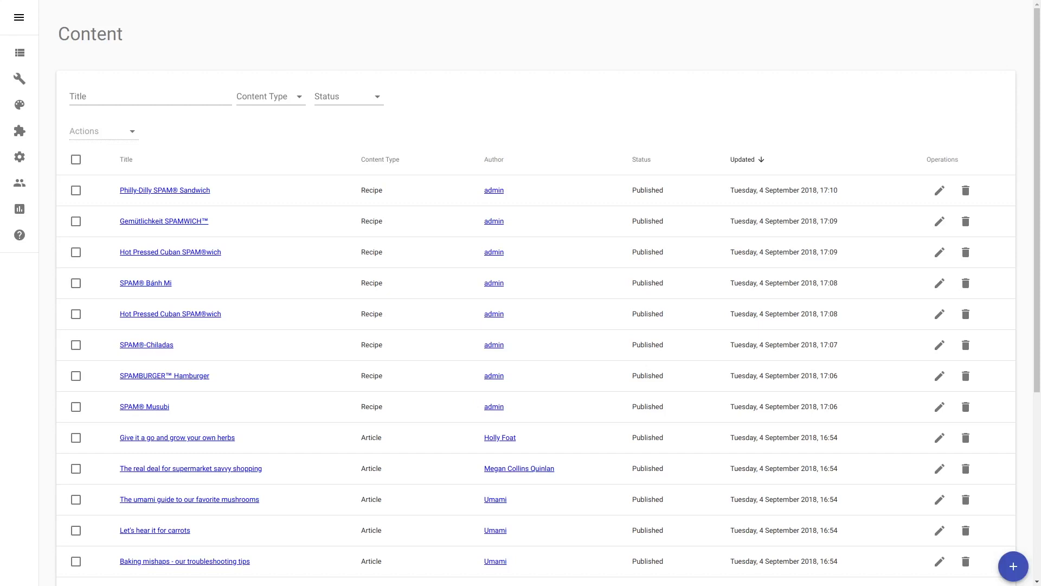
- Scroll the content list and go to its second page
scroll("down", 3)
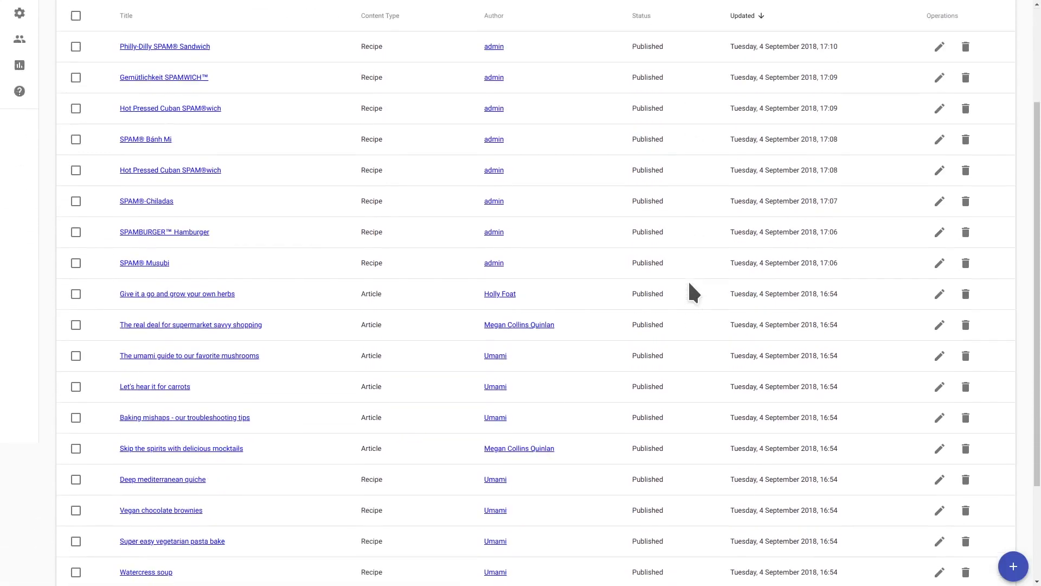
scroll("down", 3)
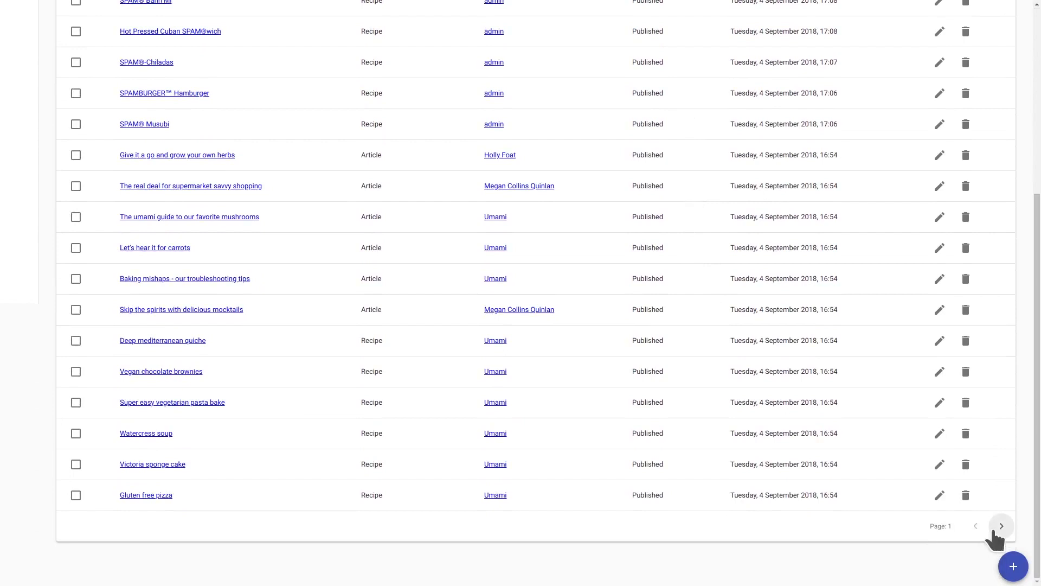
left_click(1001, 526)
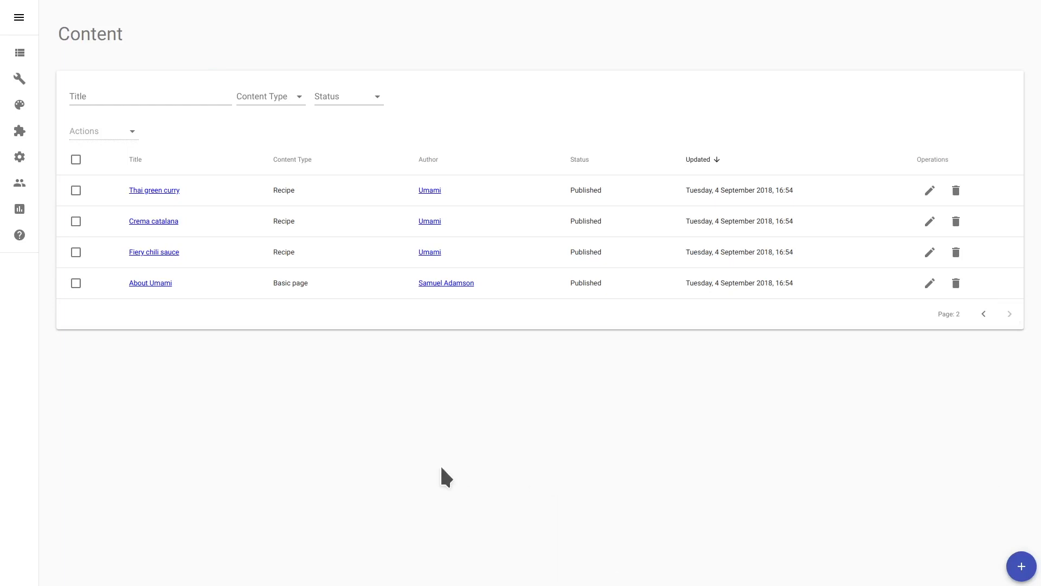
mouse_move(915, 289)
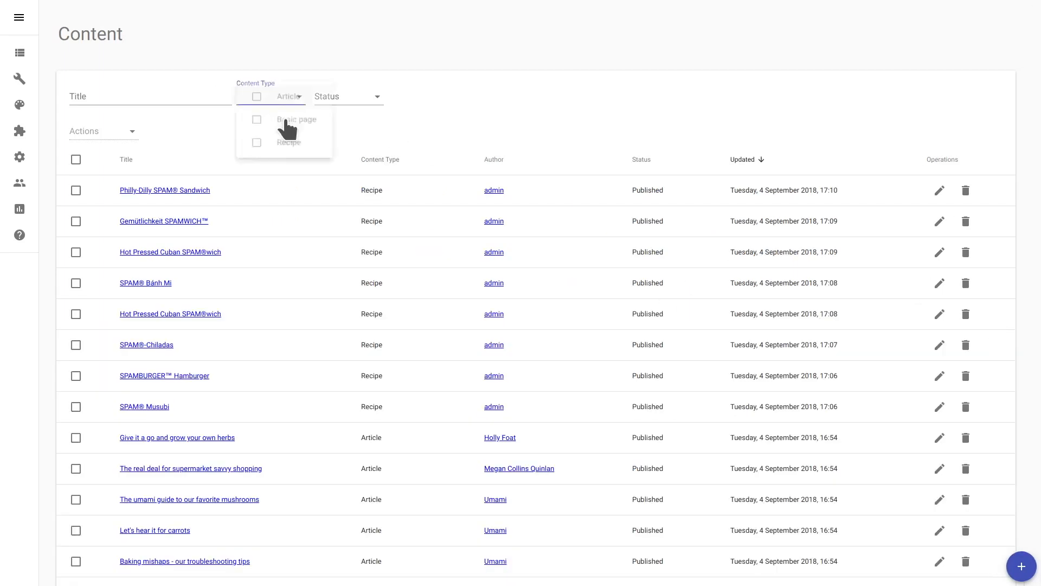
- Filter the content list to Recipe type with title containing 'Spam'
left_click(257, 148)
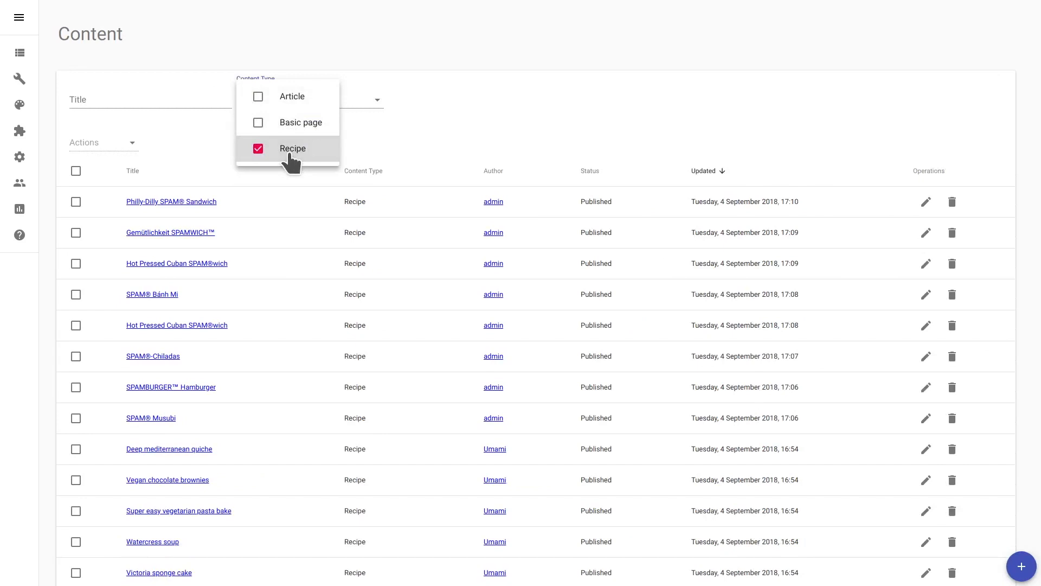
type("Spa")
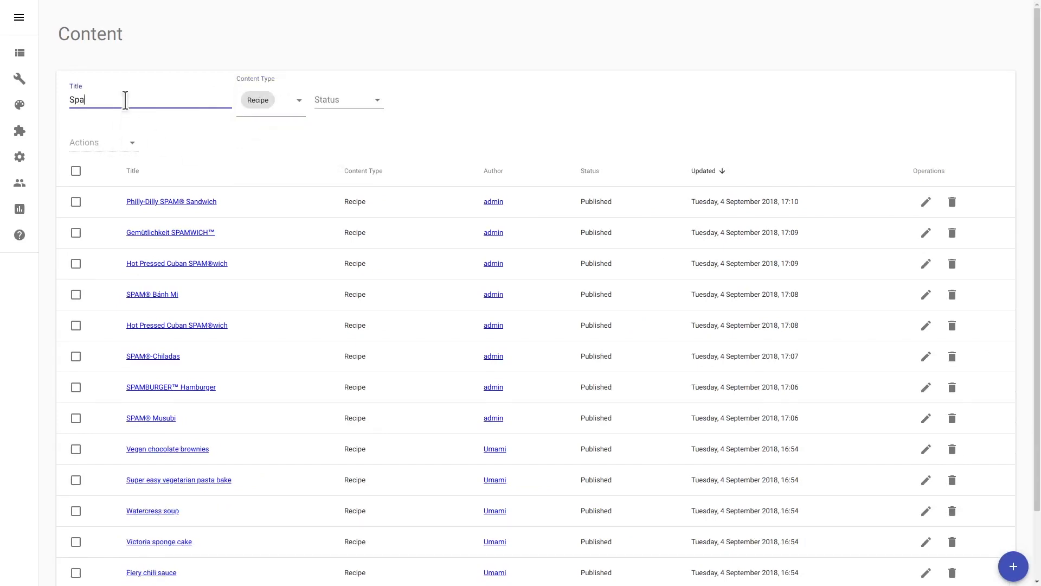
type("m")
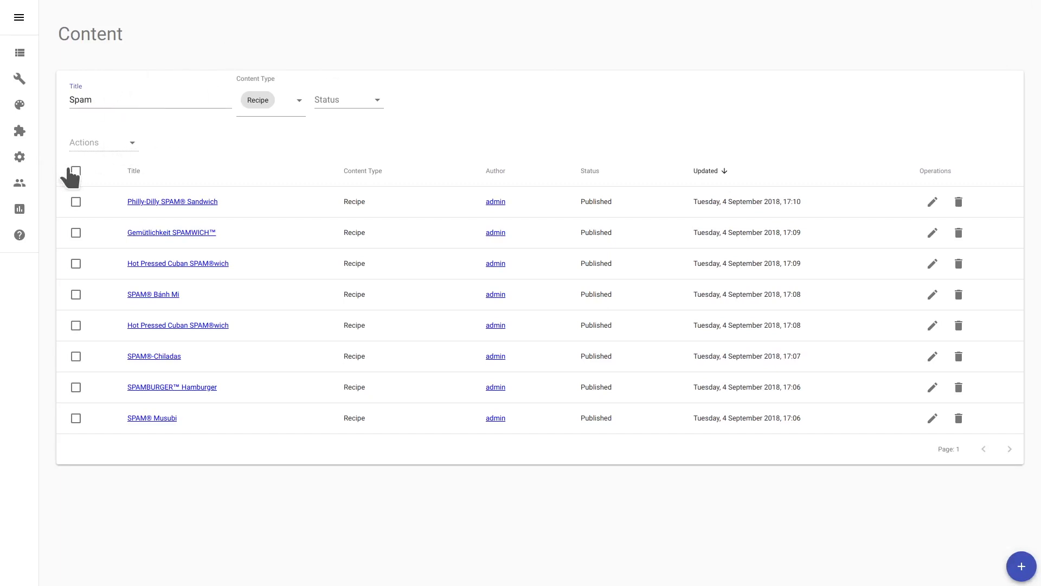
- Select all eight Spam recipes and confirm their deletion
left_click(76, 171)
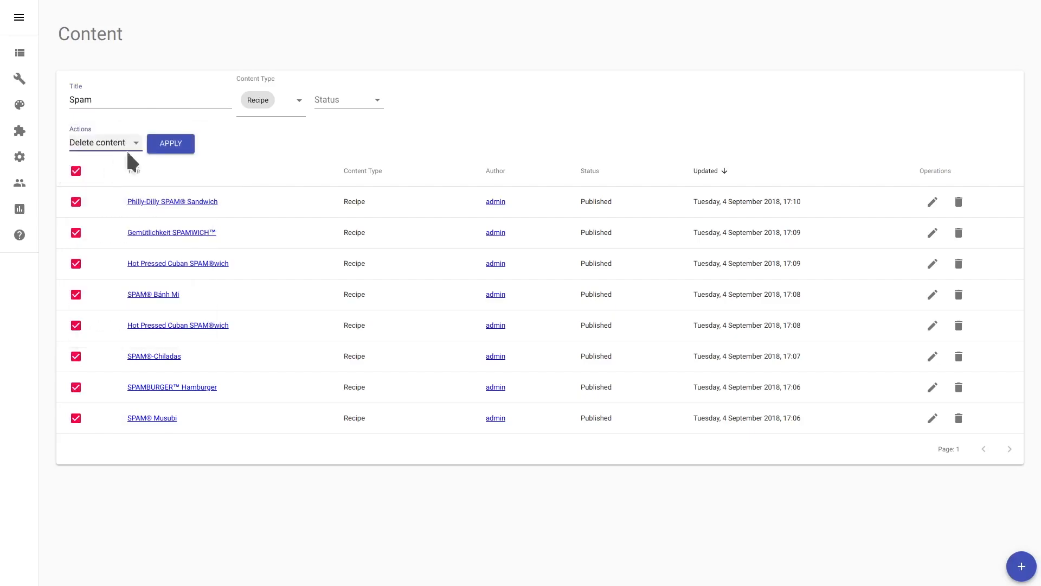
left_click(169, 143)
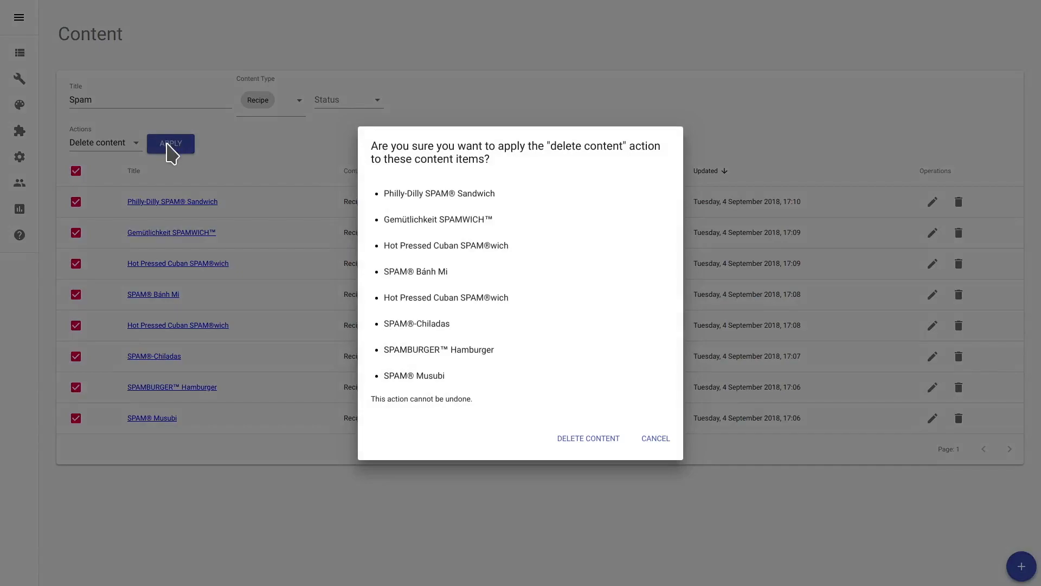
left_click(587, 438)
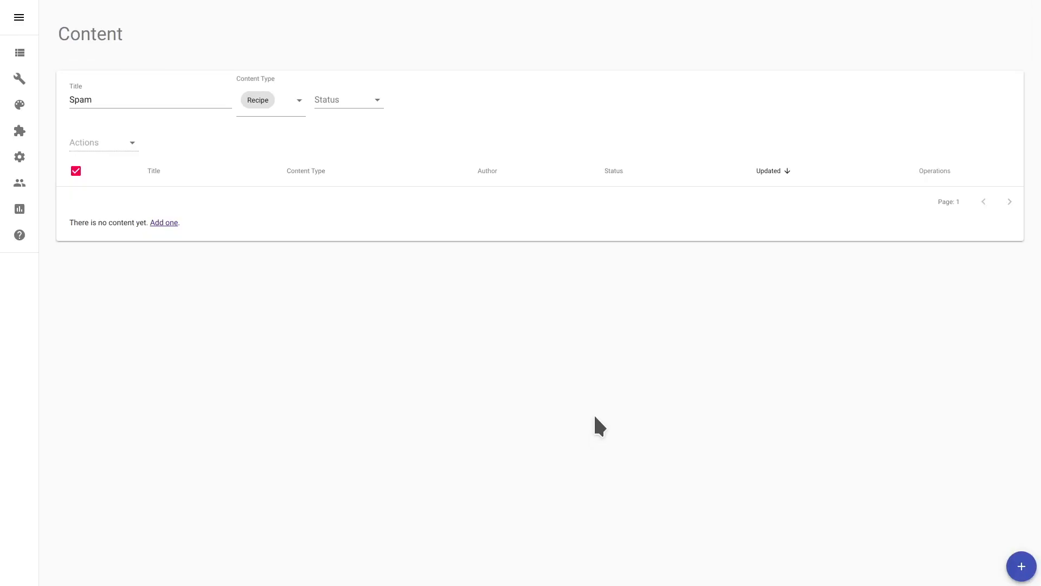
mouse_move(595, 412)
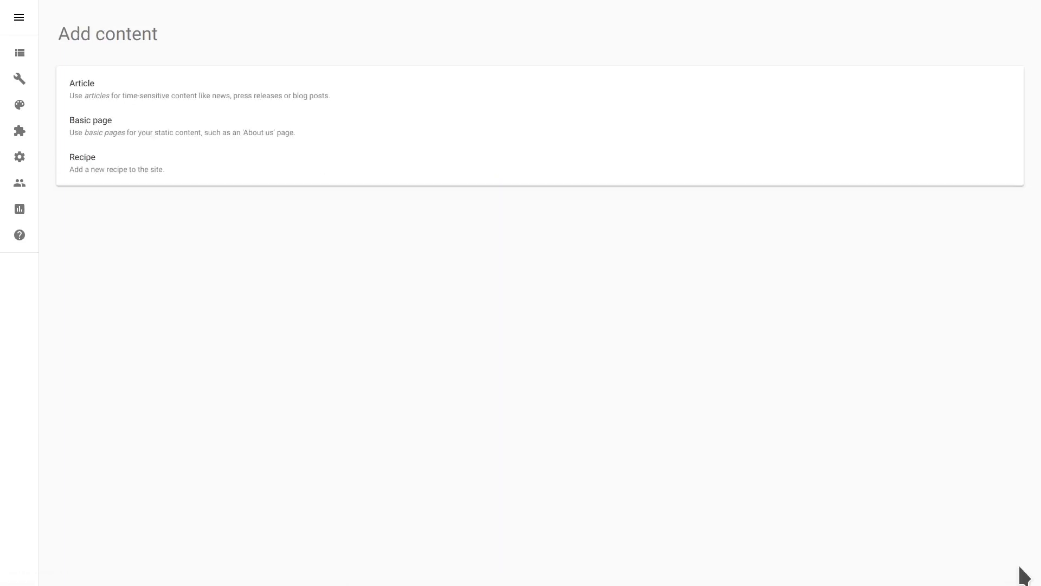
- Open a blank Create article form and focus its title field
left_click(82, 83)
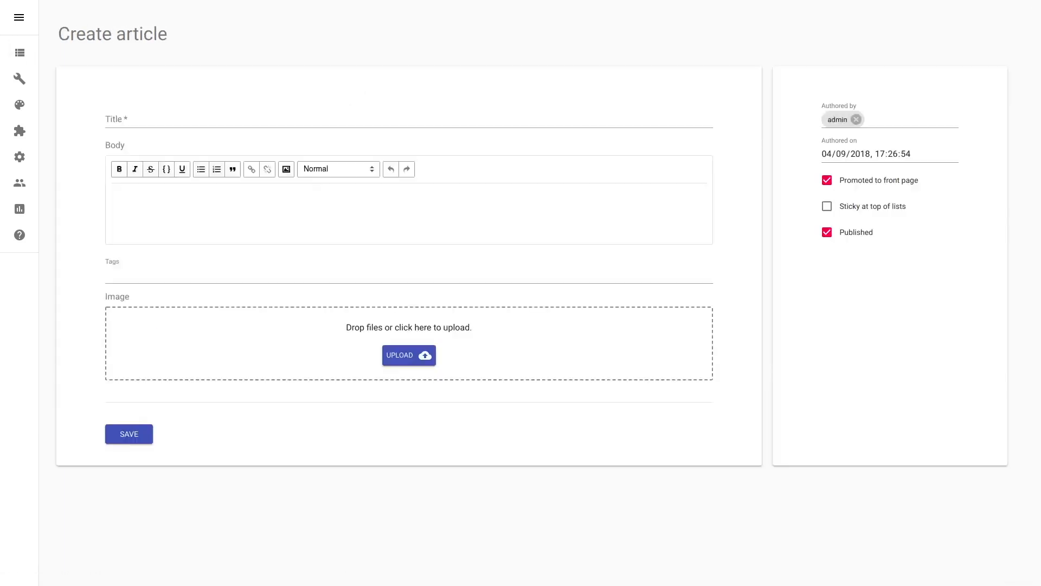
mouse_move(315, 94)
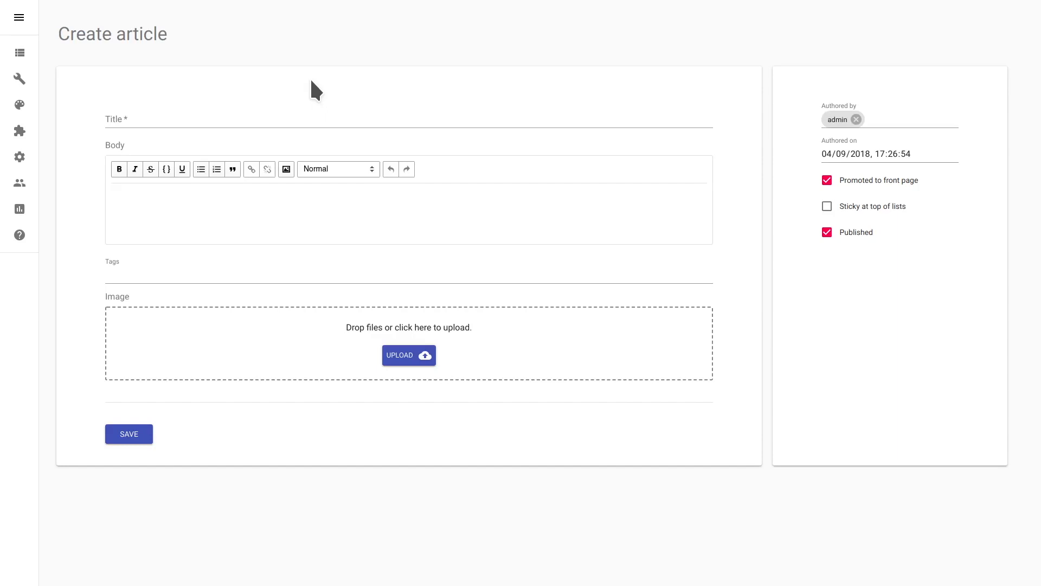
left_click(308, 120)
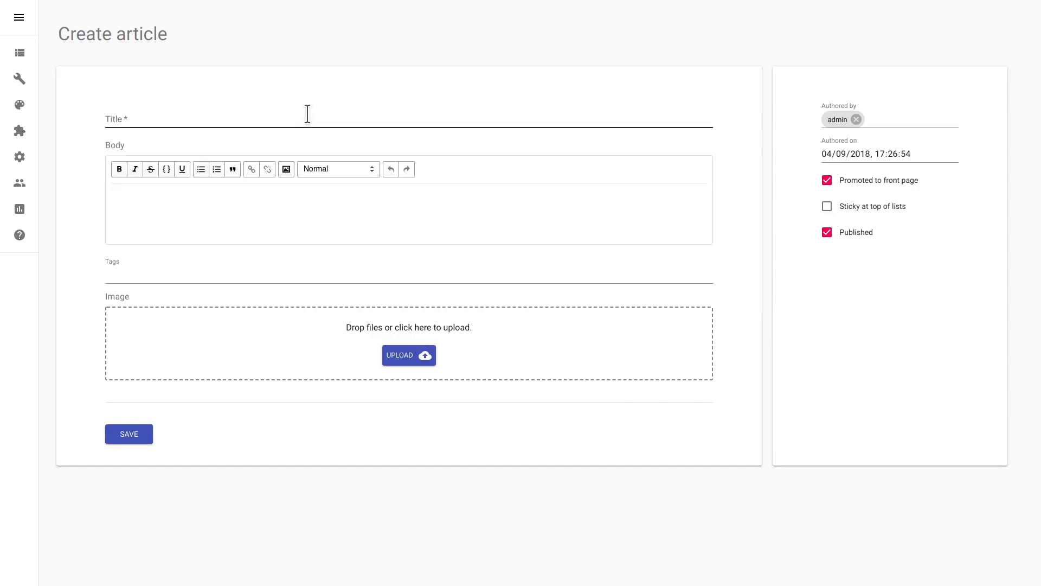
left_click(128, 434)
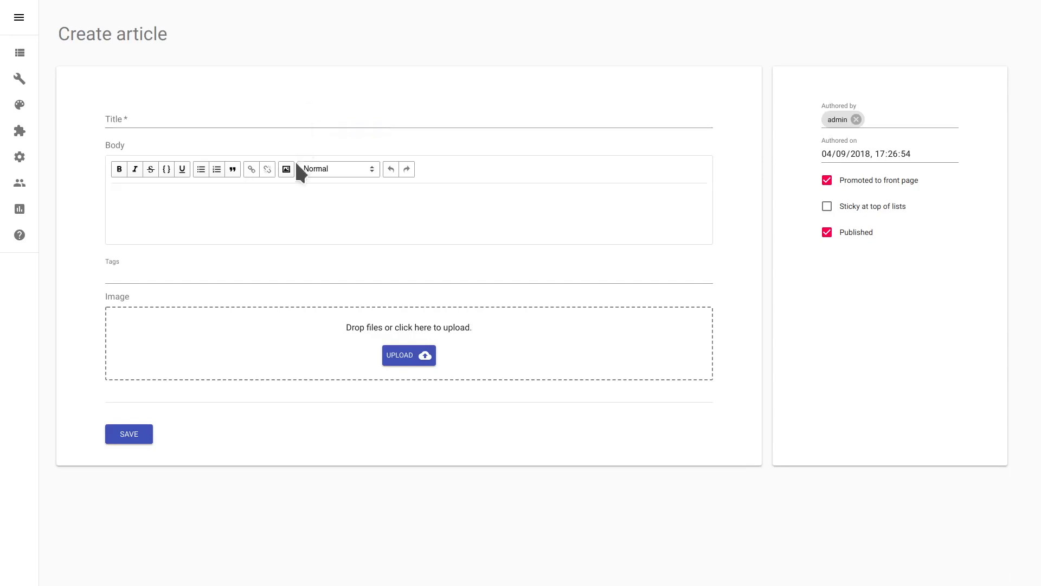
- Enter title 'Encourage your kids…', tag Children, and image text 'Parrot stew'
type("Encourage your k")
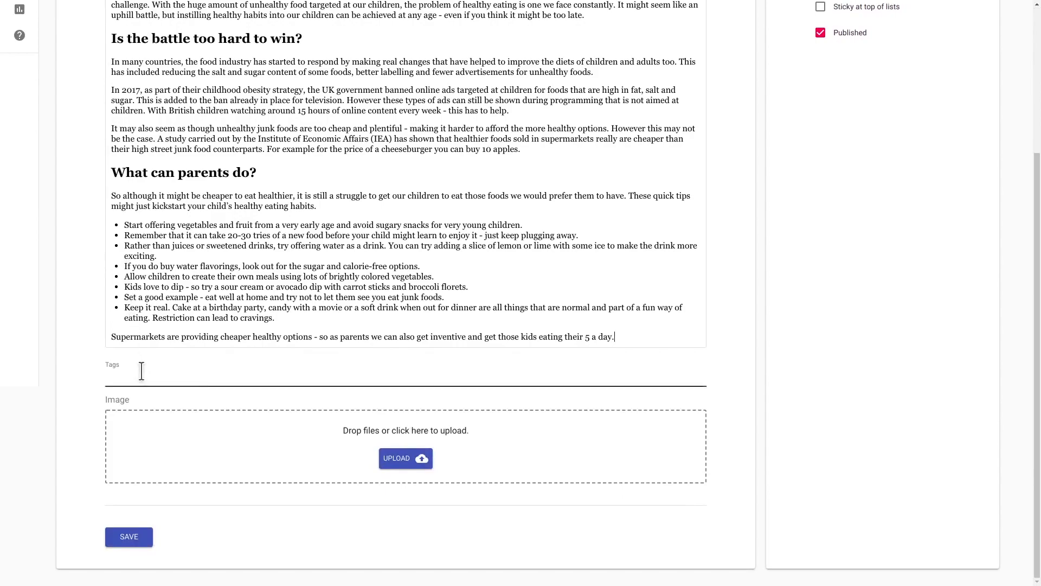
type("Children")
type("German sausages")
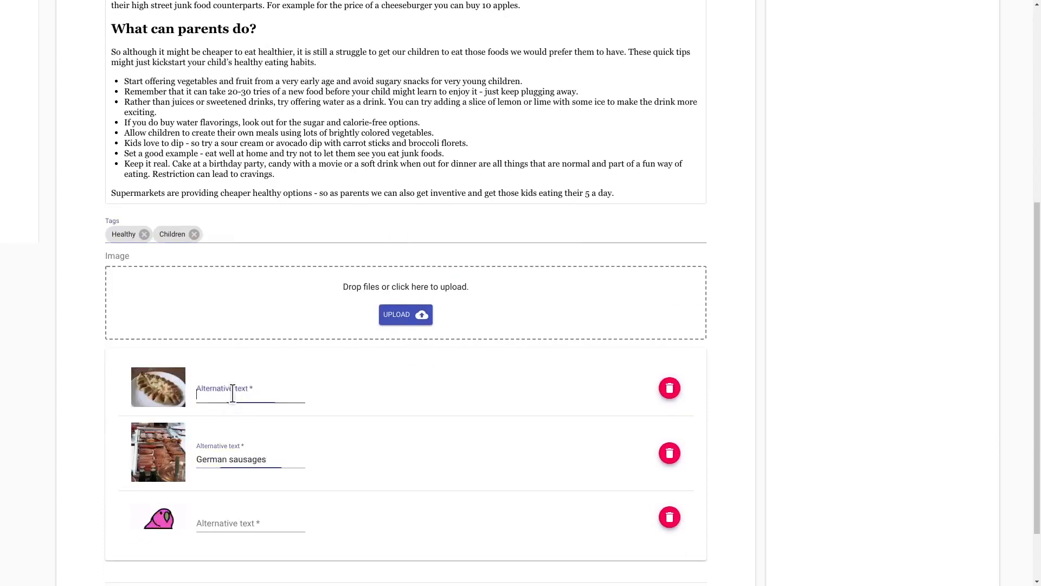
type("Parrot st")
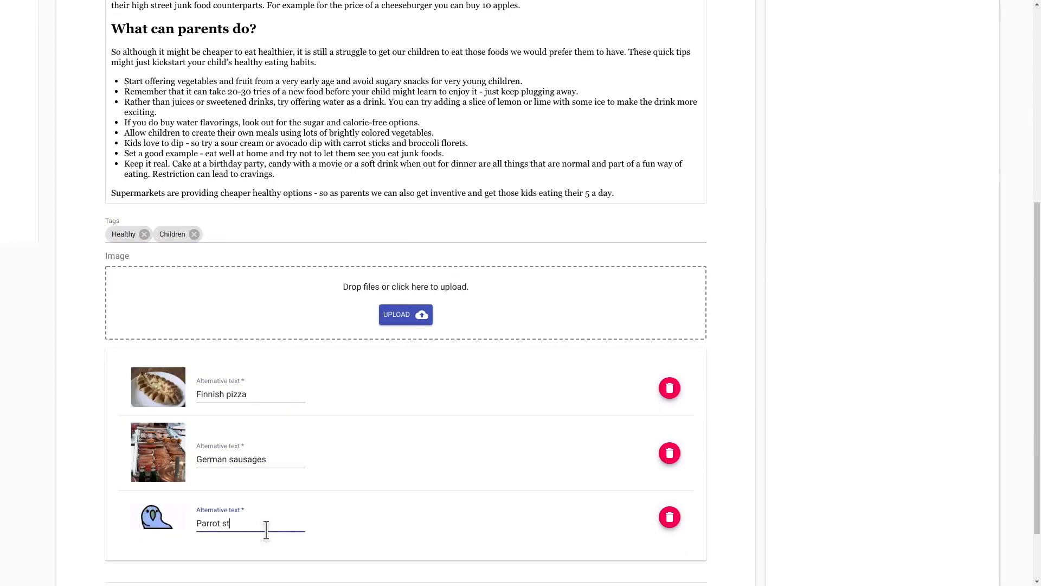
type("ew")
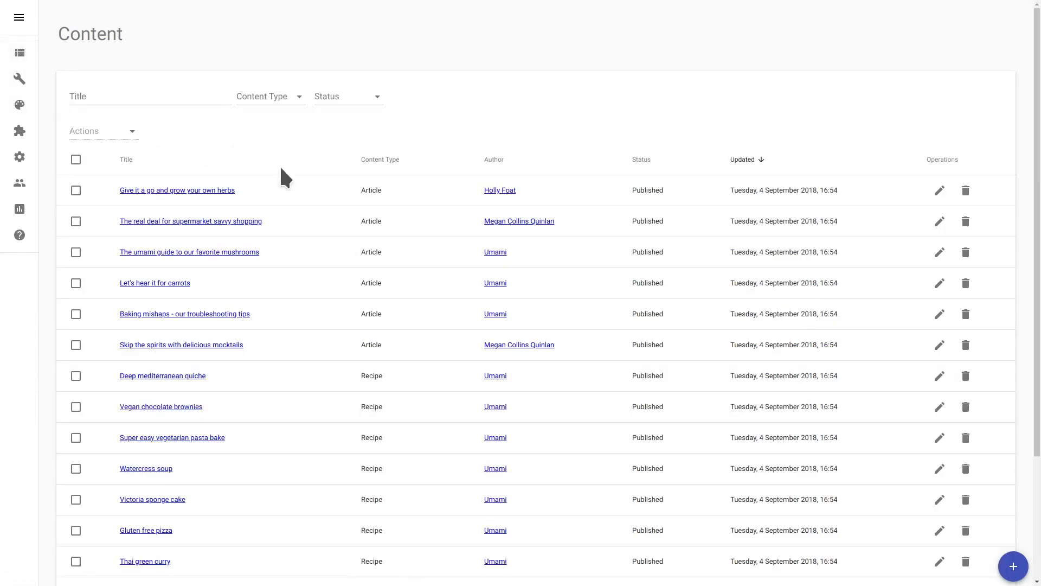
type("Encou")
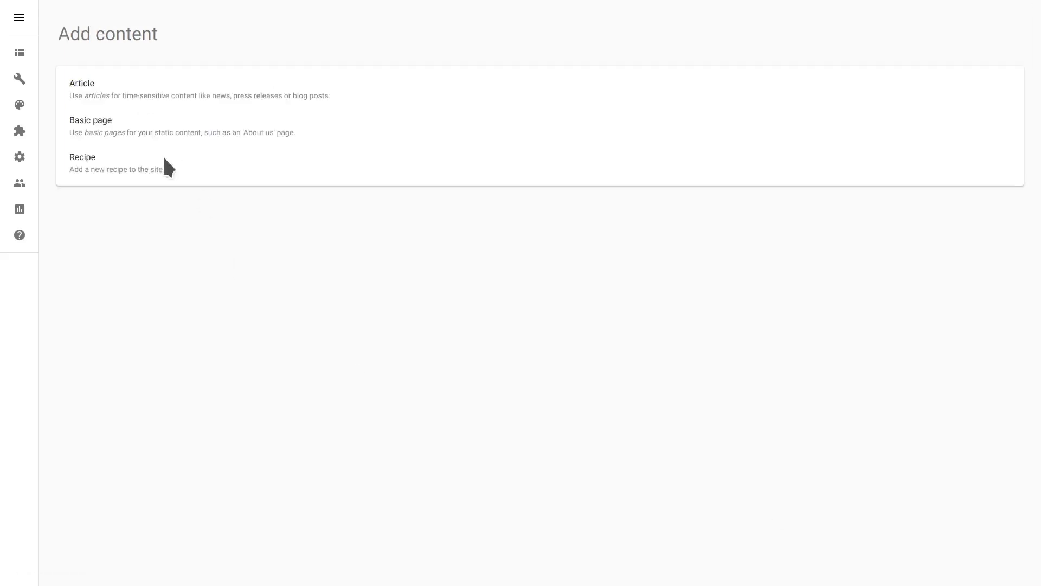
- Save the healthy foods article and open its published page from Content
left_click(82, 84)
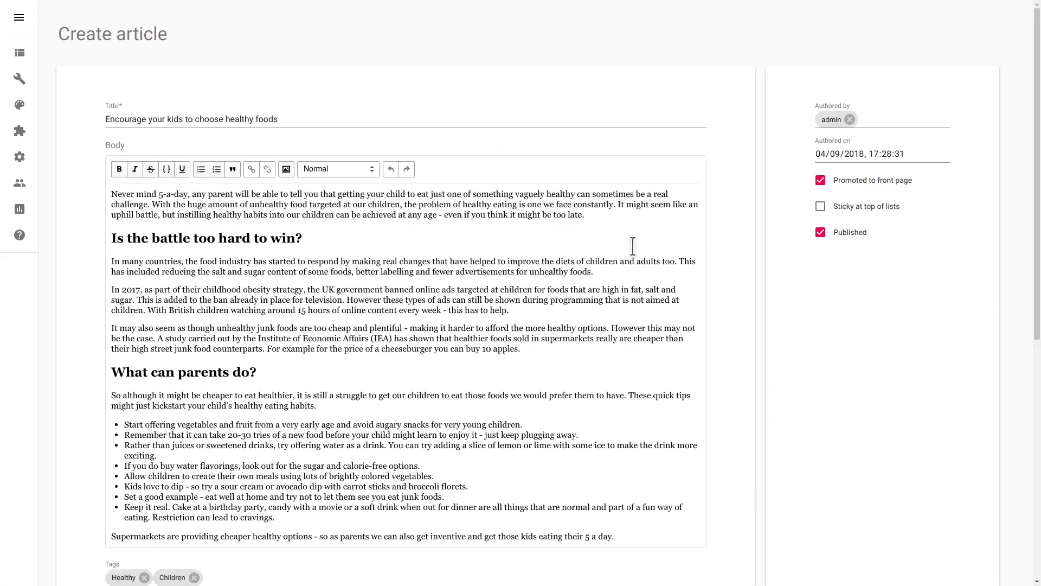
scroll("down", 3)
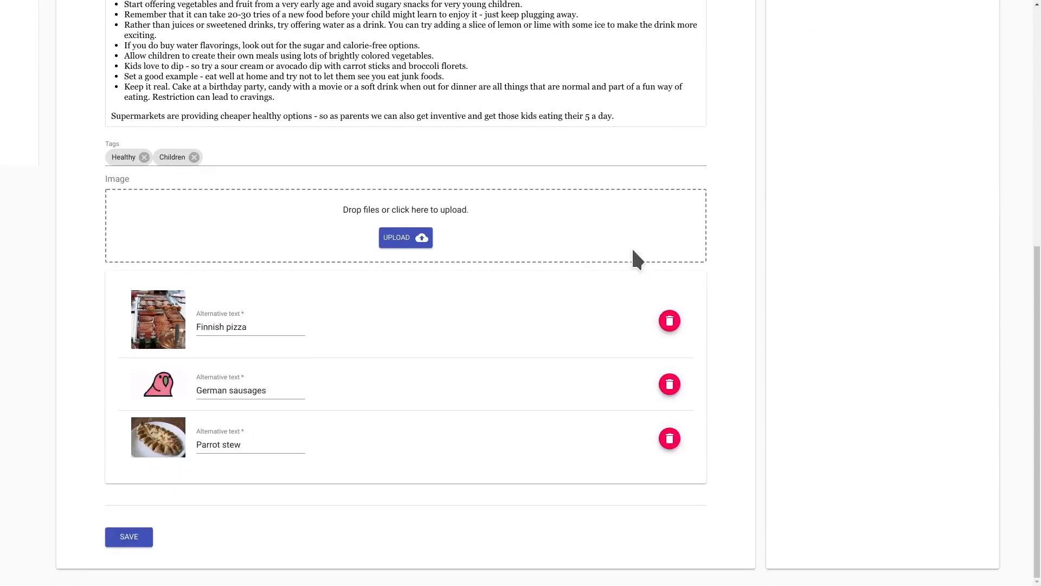
left_click(128, 537)
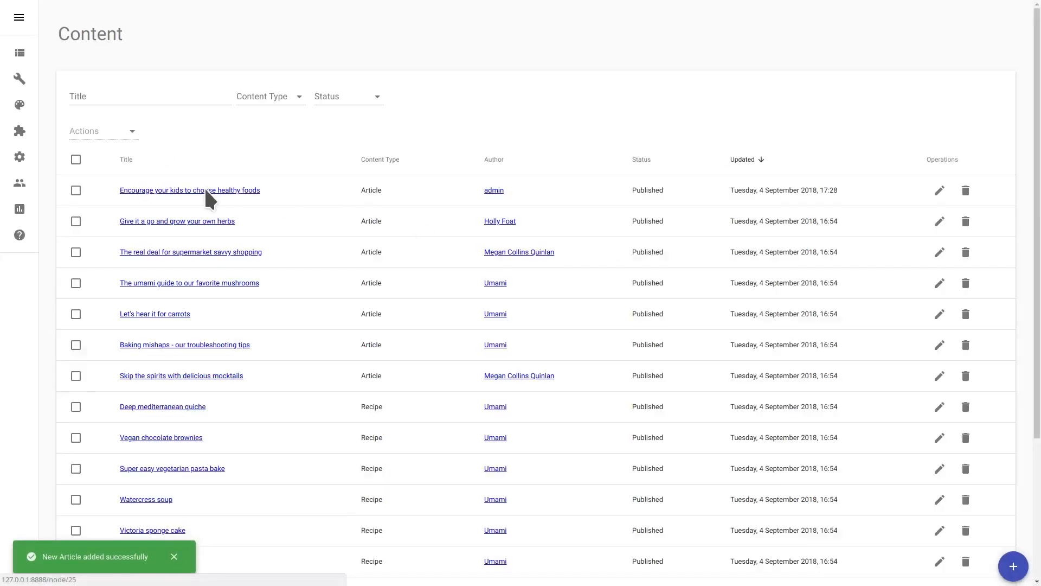
left_click(189, 190)
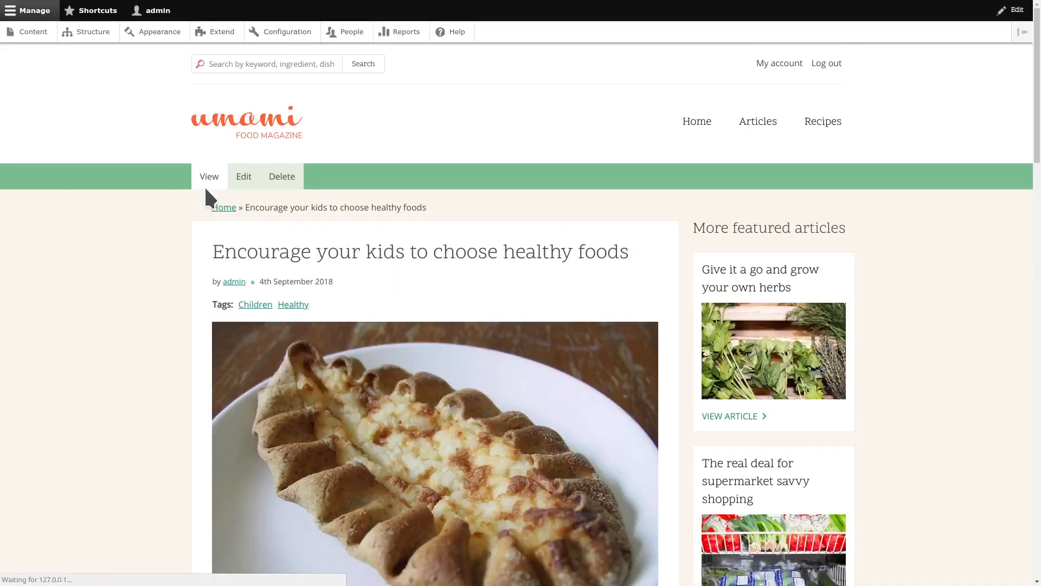